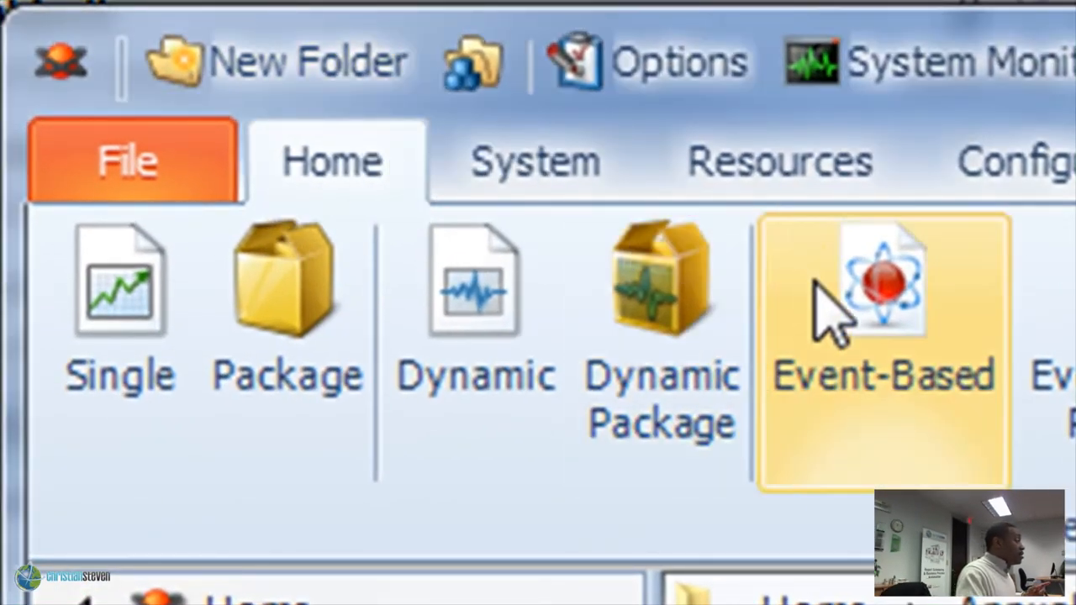
# Step: Create an event-based schedule named 'If data is in a port' and continue to Conditions
pyautogui.click(883, 303)
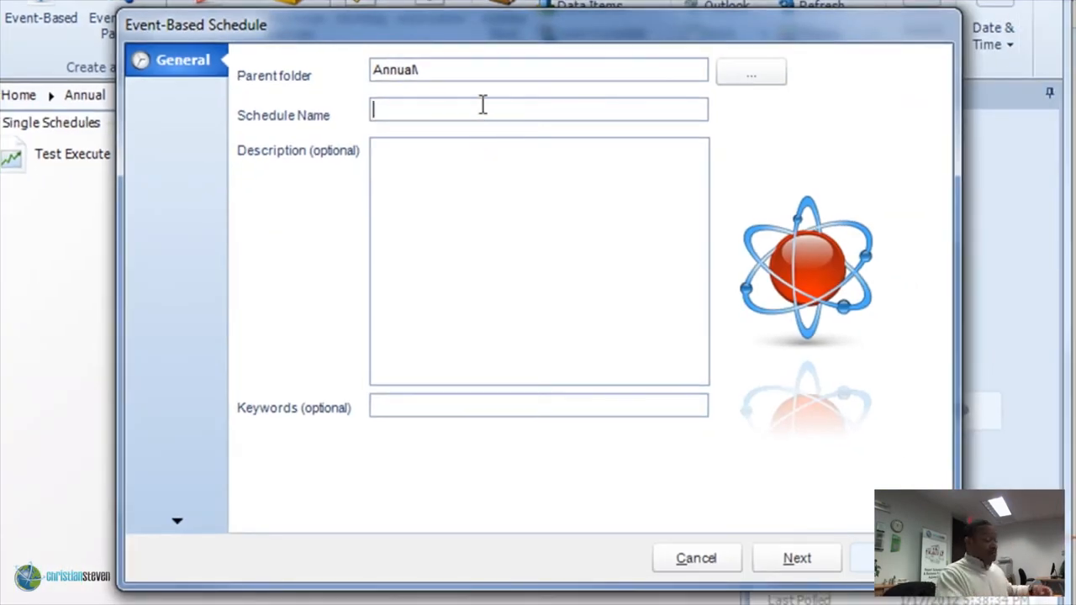
pyautogui.write('If data is in a p')
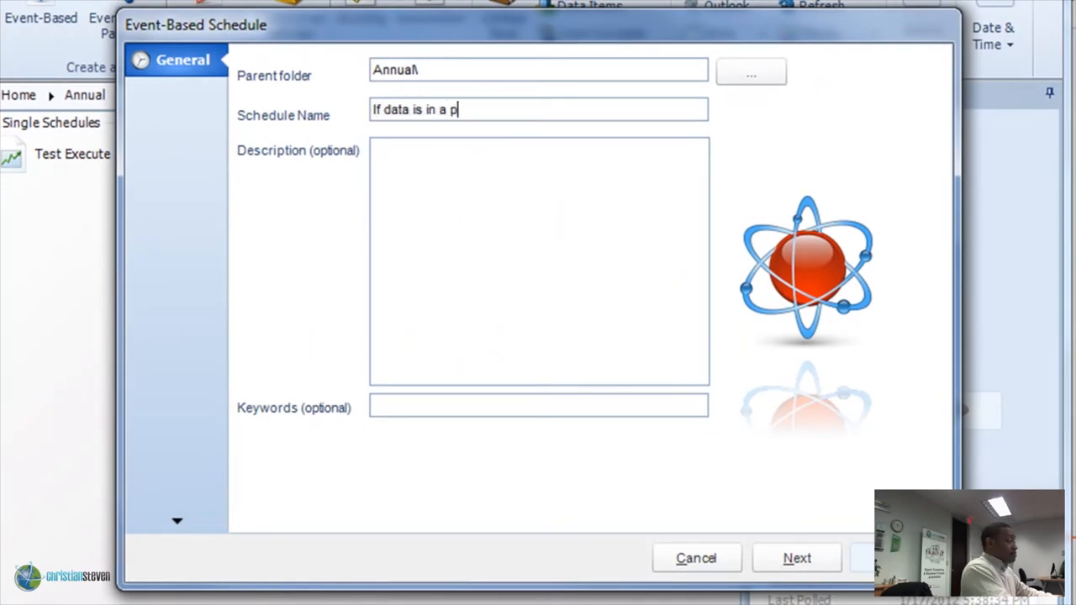
pyautogui.write('or')
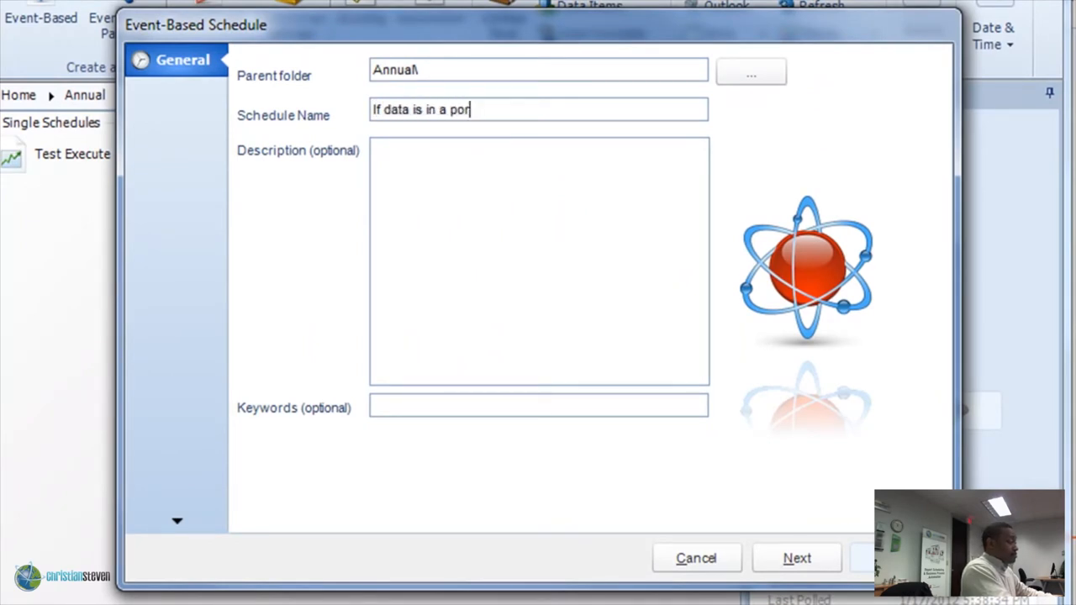
pyautogui.write('t.')
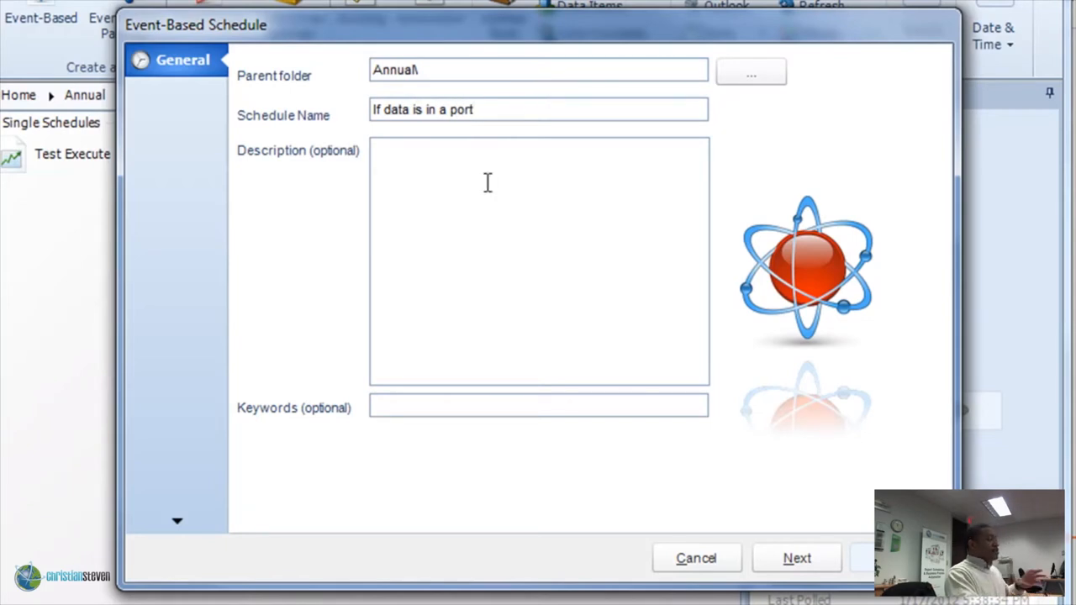
pyautogui.moveTo(646, 311)
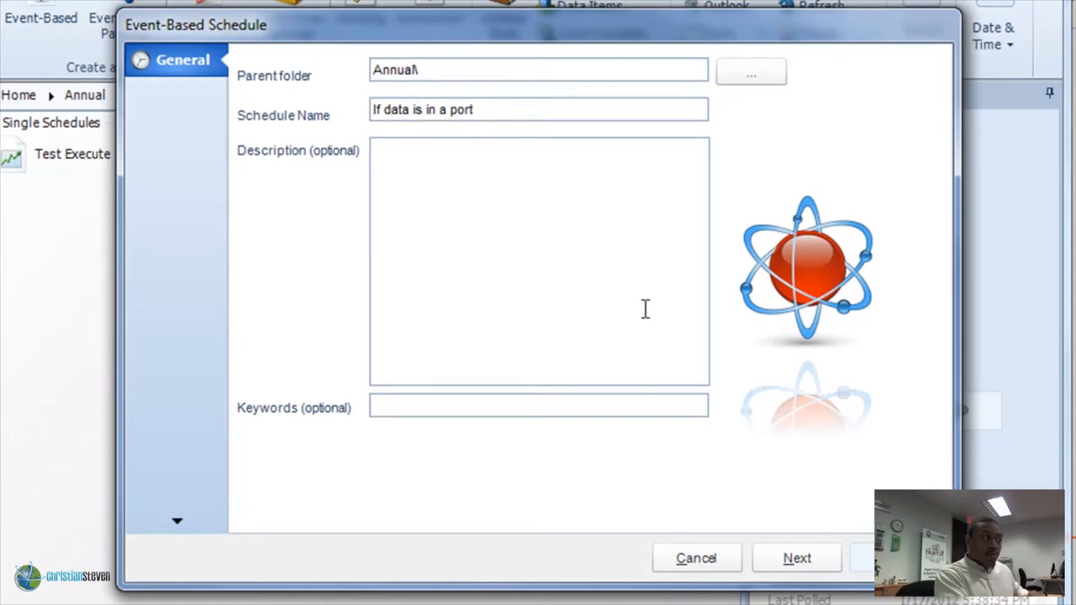
pyautogui.moveTo(807, 467)
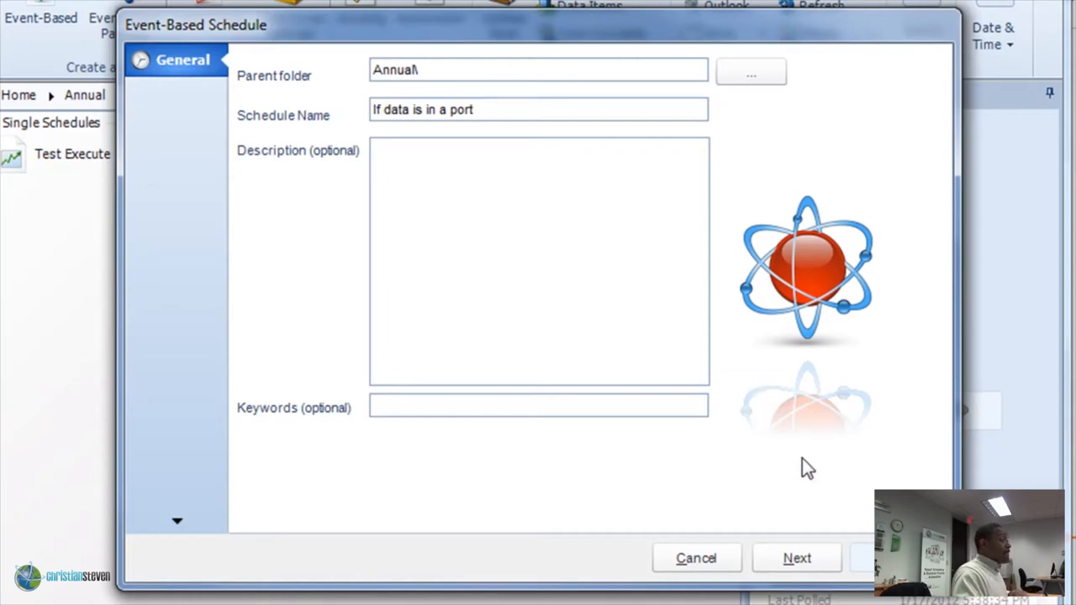
pyautogui.click(798, 558)
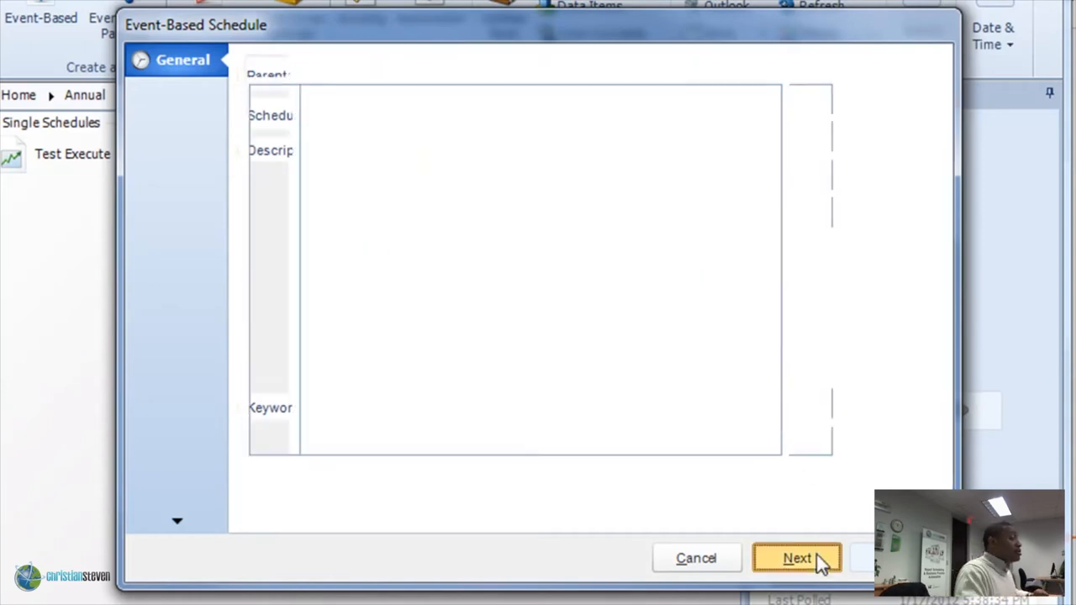
# Step: Set conditions to fulfill ANY and add a 'Data is received on a port' condition
pyautogui.click(800, 558)
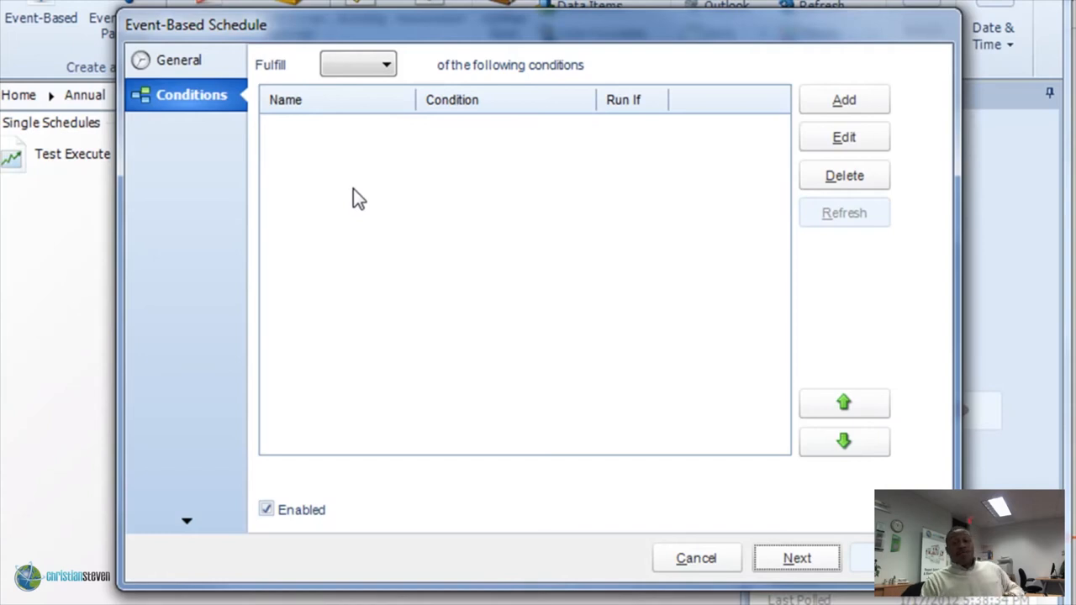
pyautogui.moveTo(750, 490)
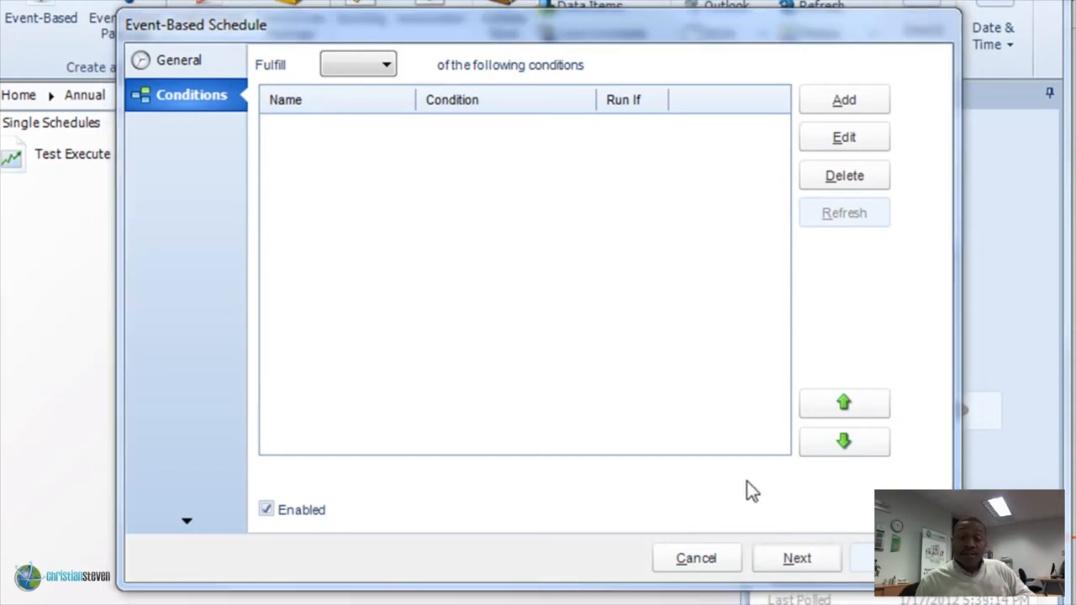
pyautogui.moveTo(702, 401)
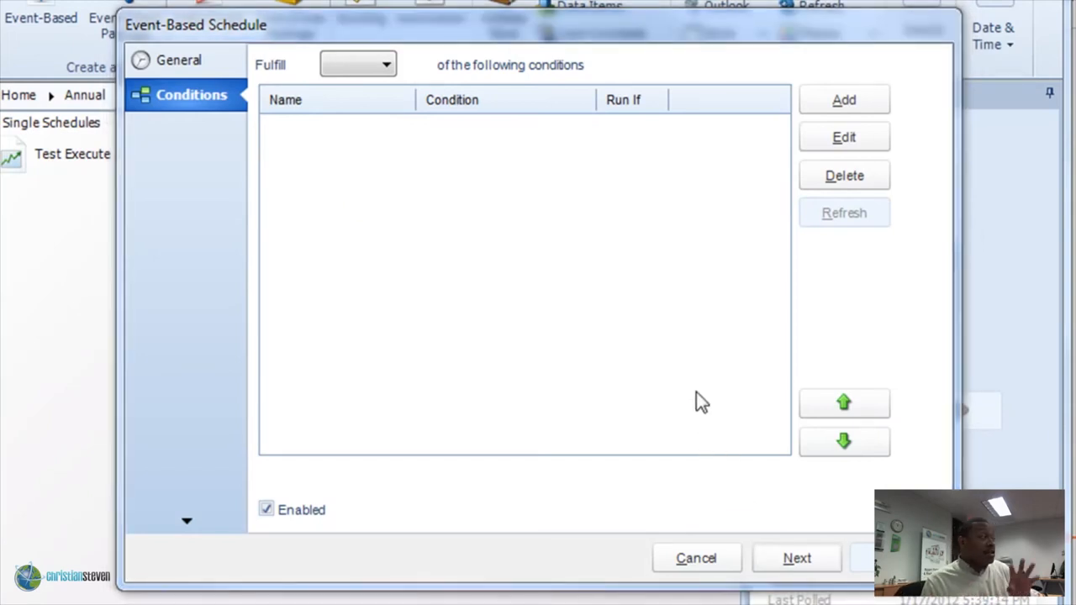
pyautogui.moveTo(683, 426)
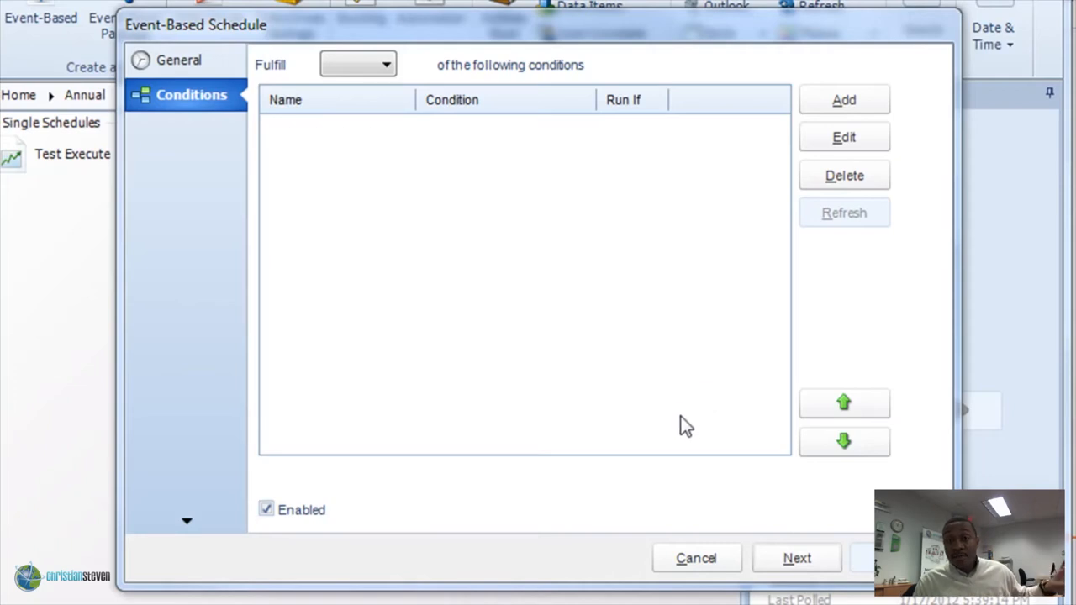
pyautogui.moveTo(700, 373)
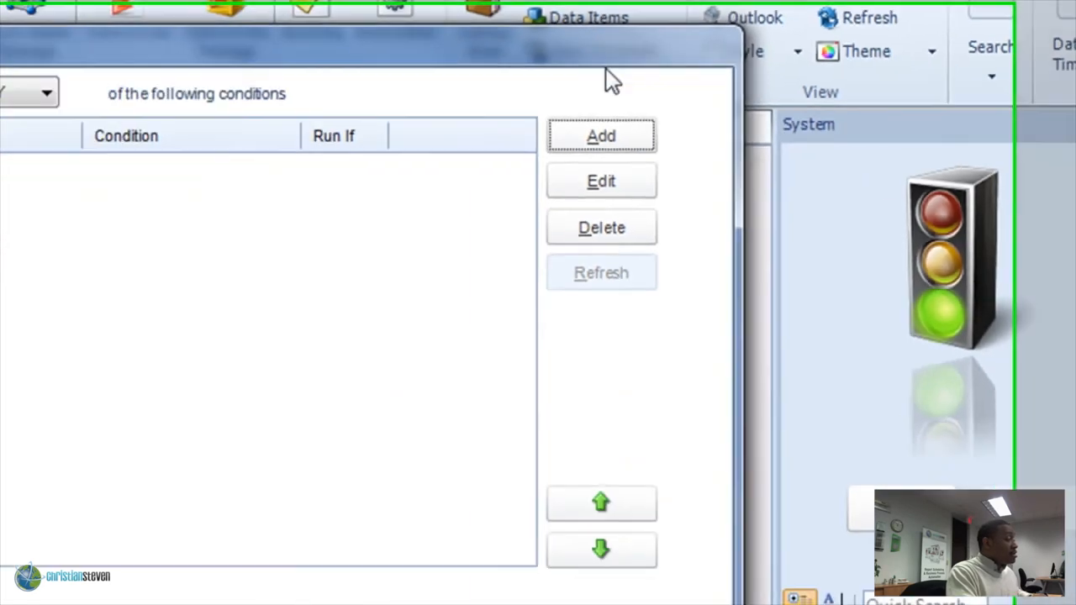
pyautogui.click(602, 136)
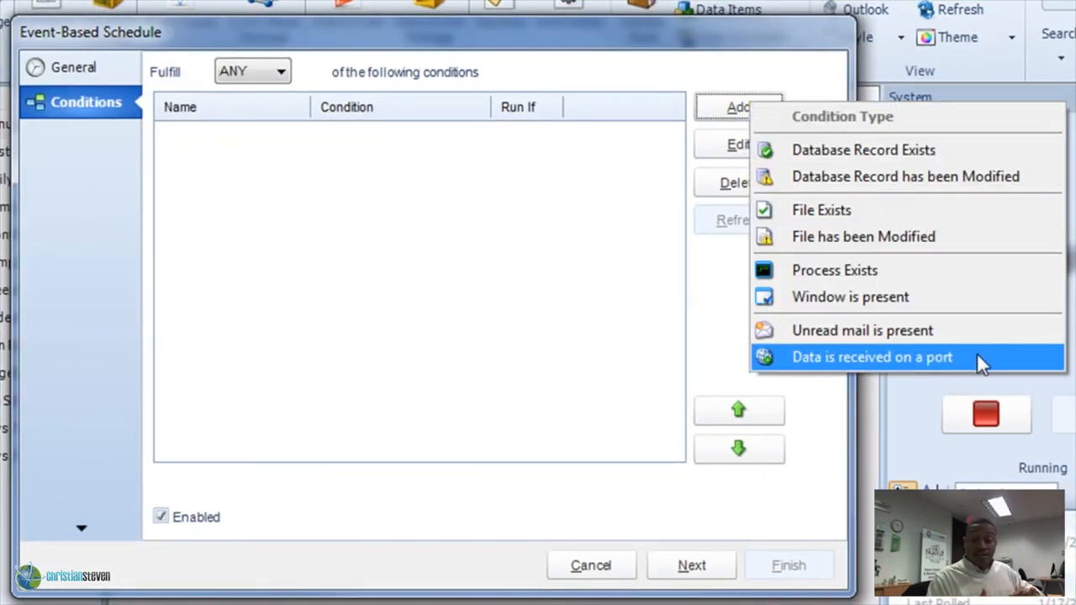
pyautogui.click(874, 357)
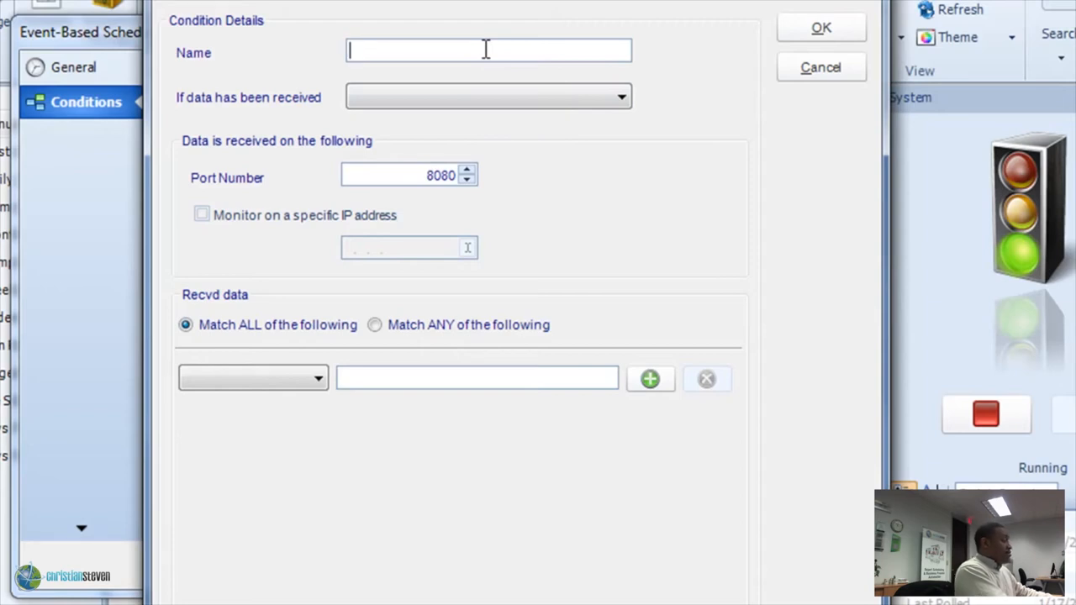
# Step: Name the condition 'If Data is present' and set 'If data has been received' to TRUE
pyautogui.write('If Data is')
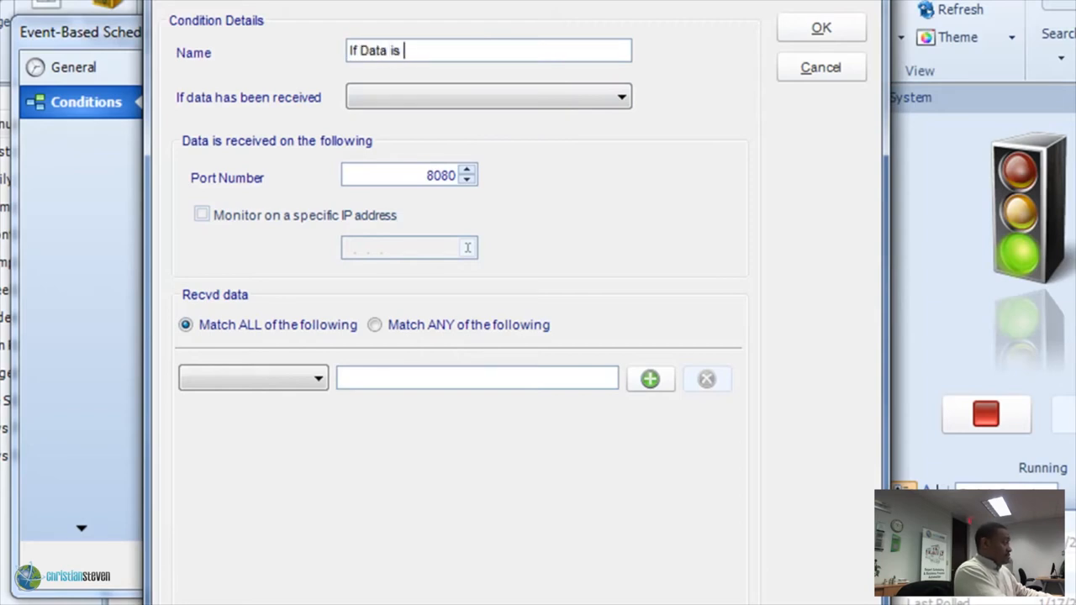
pyautogui.write('present')
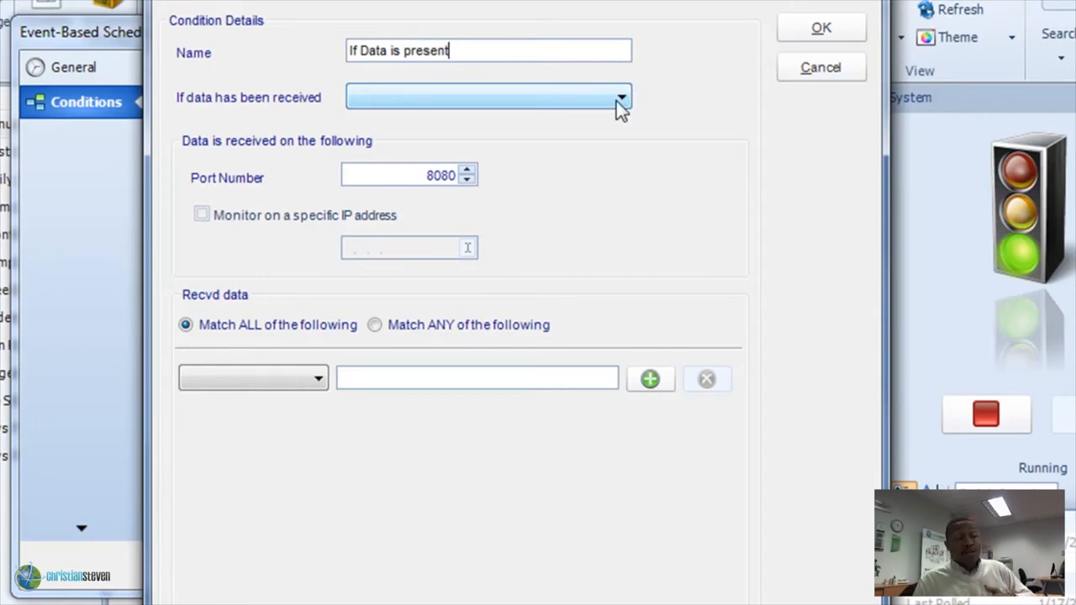
pyautogui.click(618, 96)
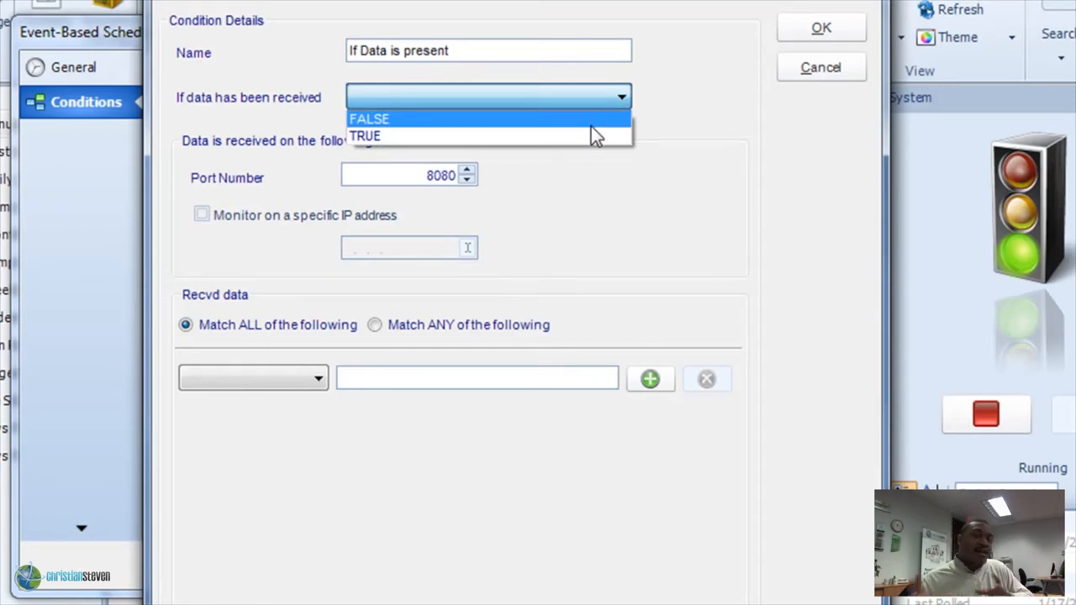
pyautogui.moveTo(591, 147)
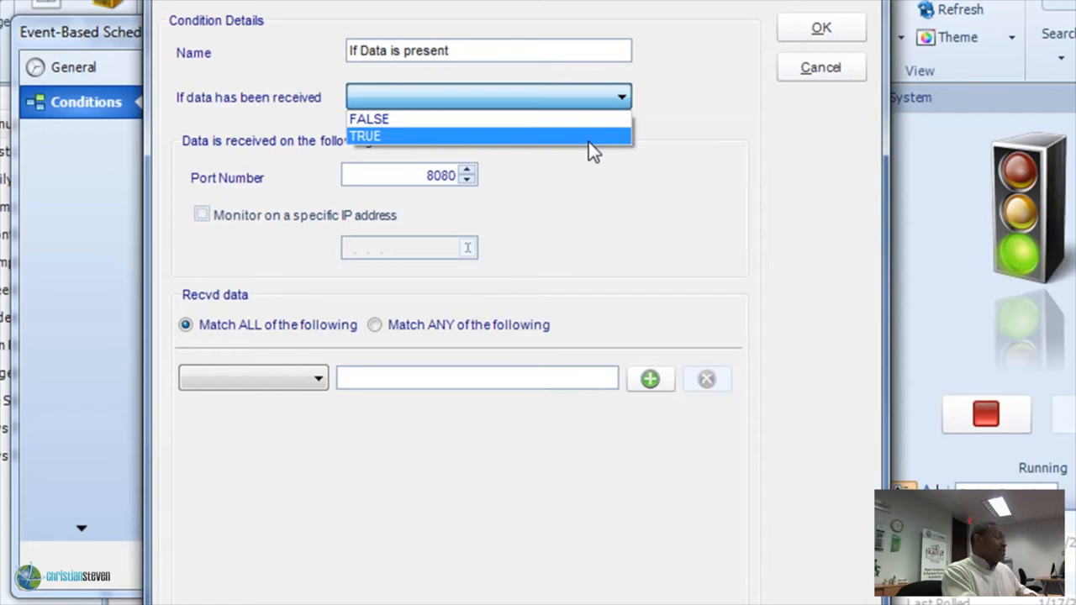
pyautogui.click(371, 136)
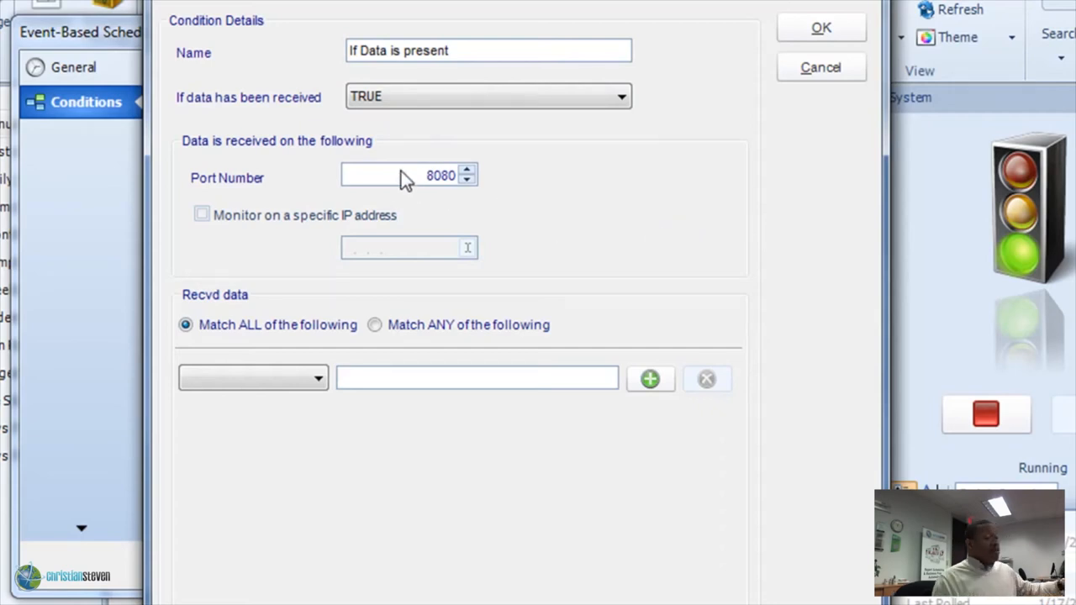
# Step: Replace the port number 8080 with 2376
pyautogui.tripleClick(403, 175)
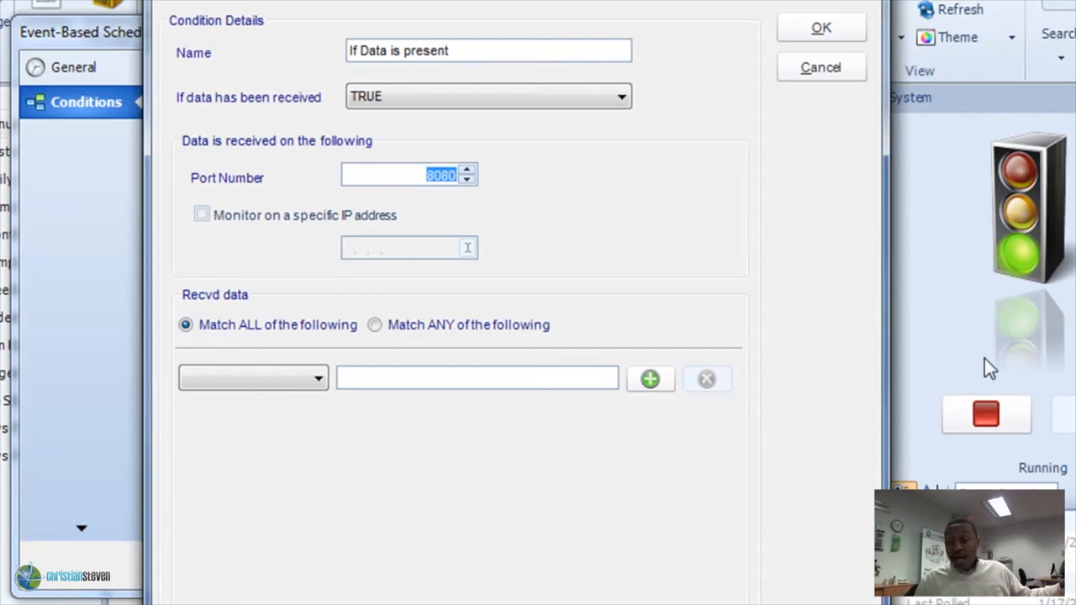
pyautogui.write('23')
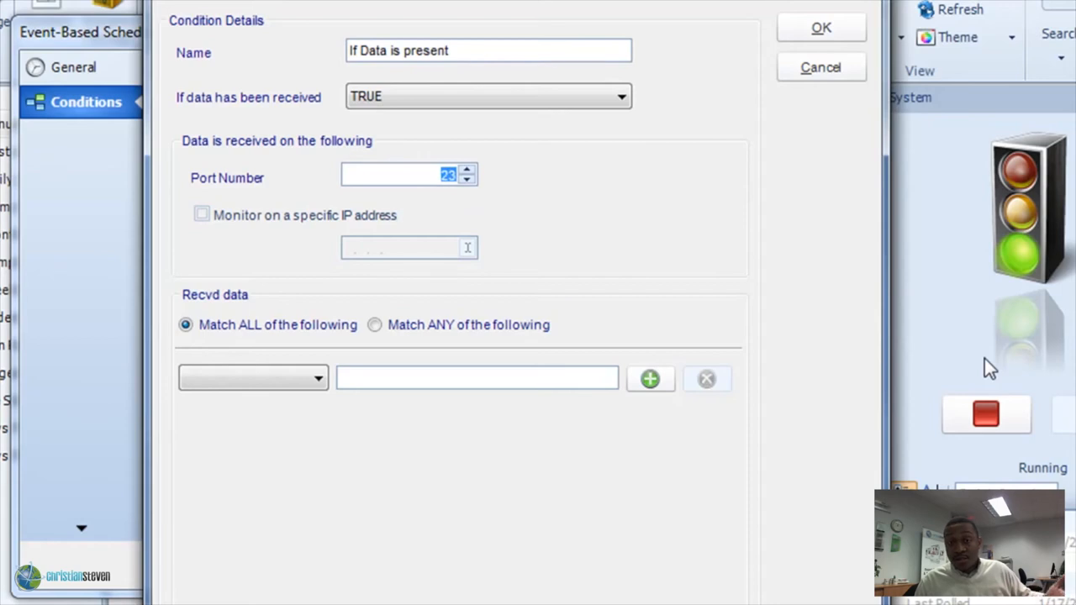
pyautogui.write('2376')
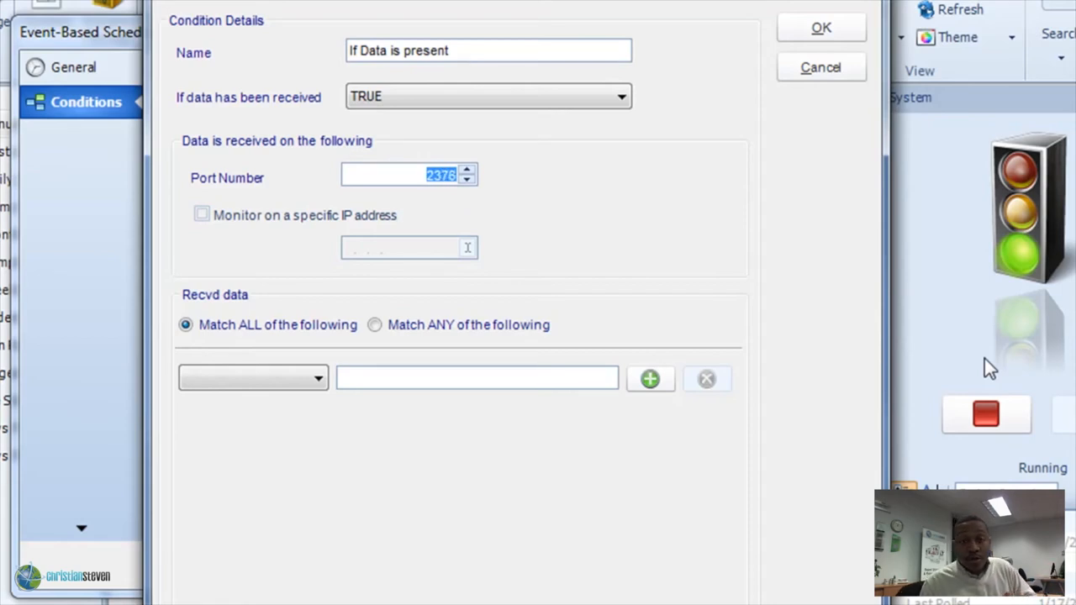
pyautogui.moveTo(608, 193)
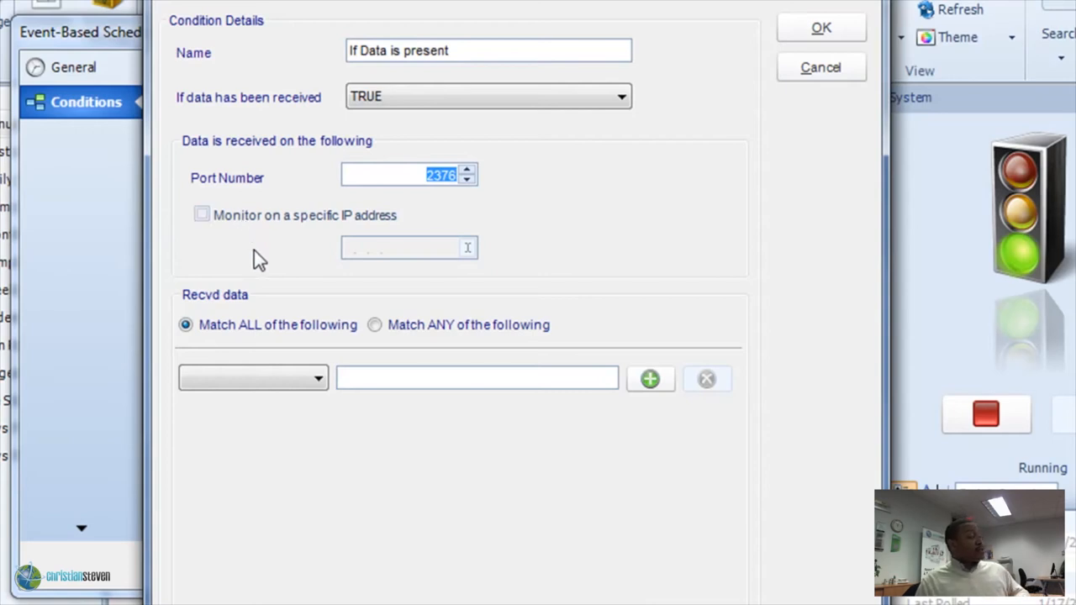
pyautogui.moveTo(214, 329)
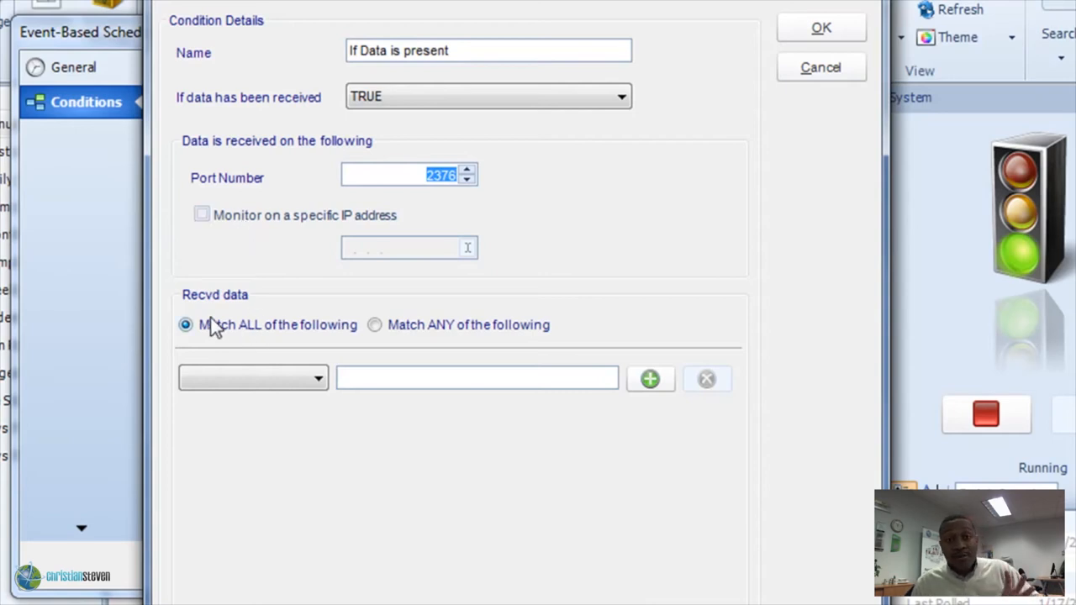
pyautogui.moveTo(247, 343)
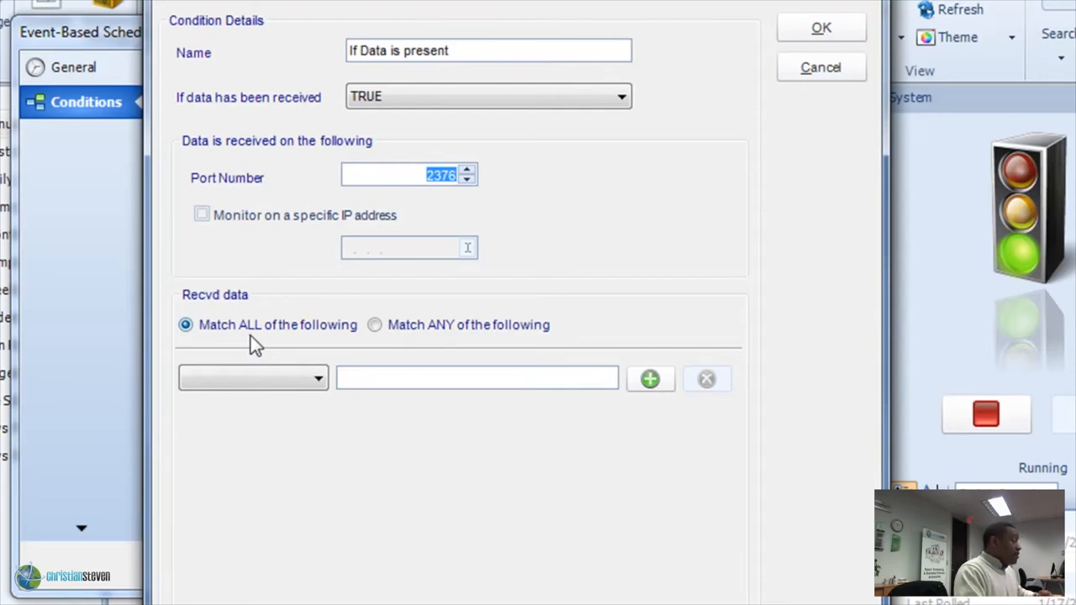
pyautogui.moveTo(265, 347)
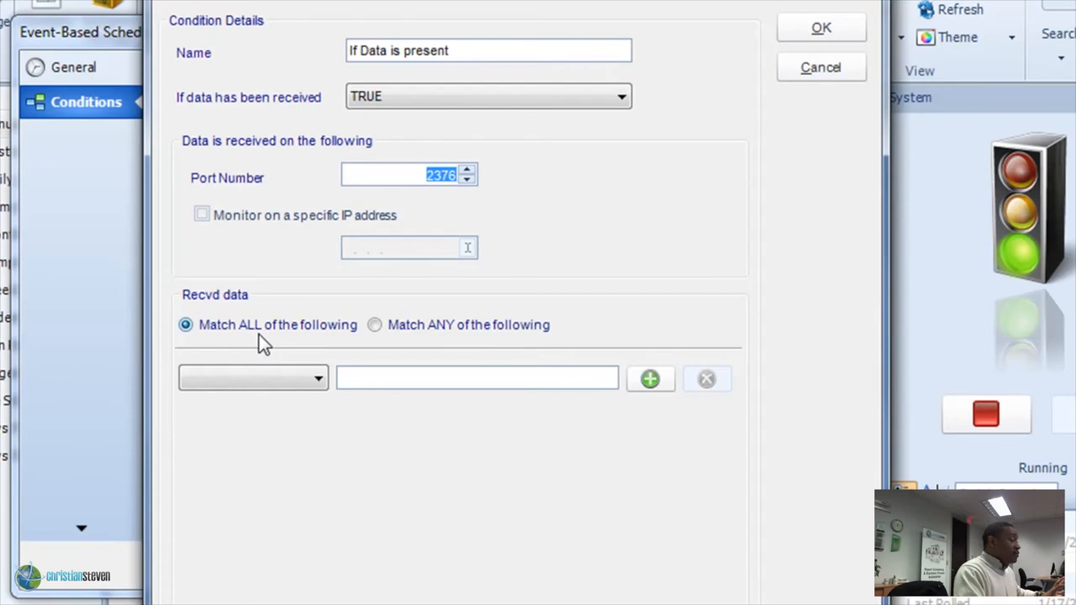
pyautogui.moveTo(313, 339)
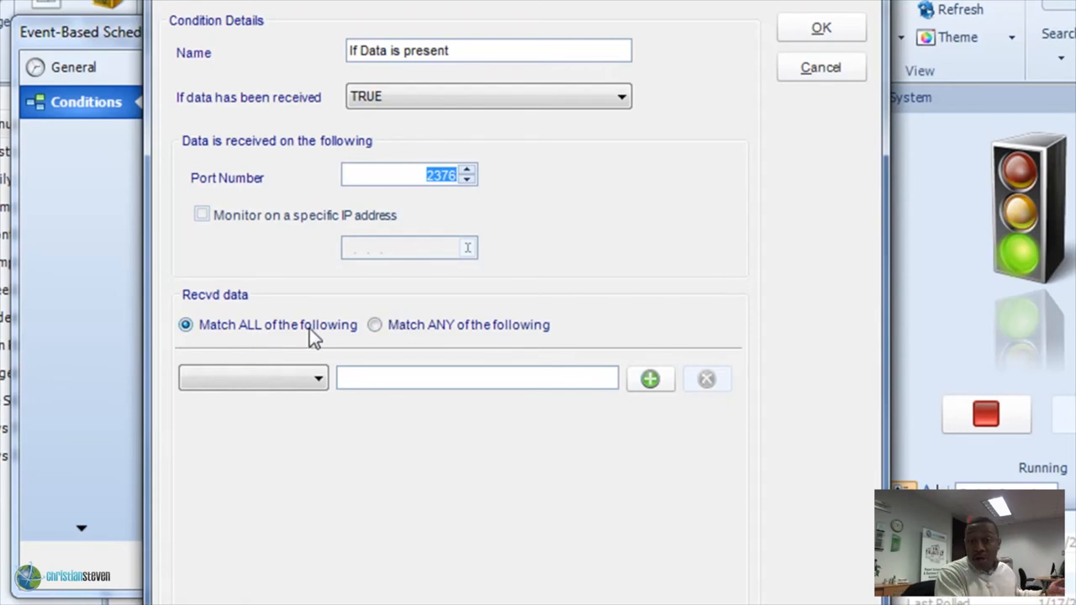
pyautogui.moveTo(244, 347)
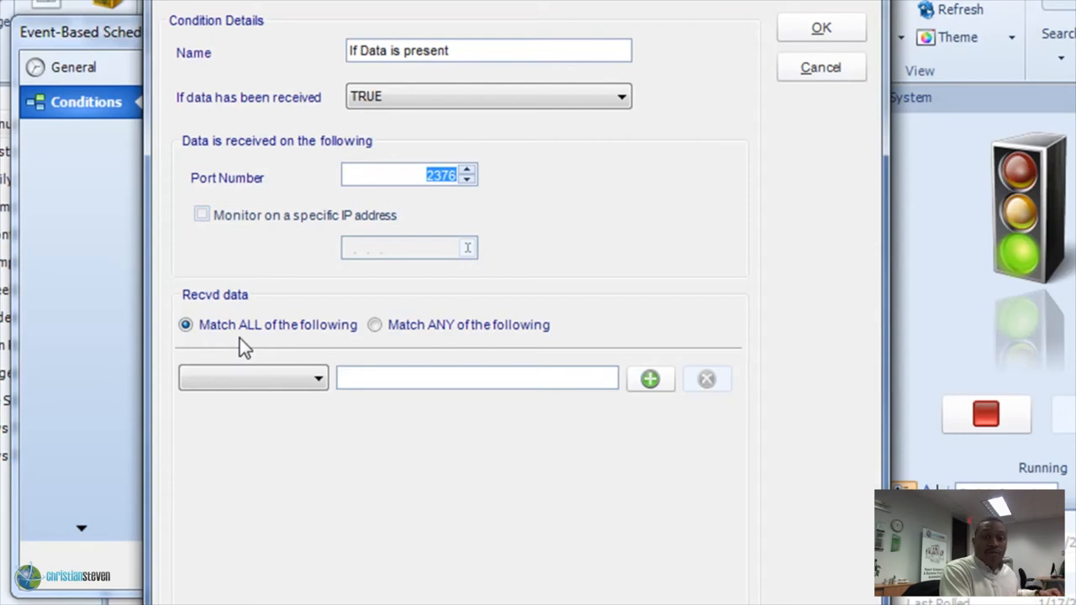
pyautogui.moveTo(267, 349)
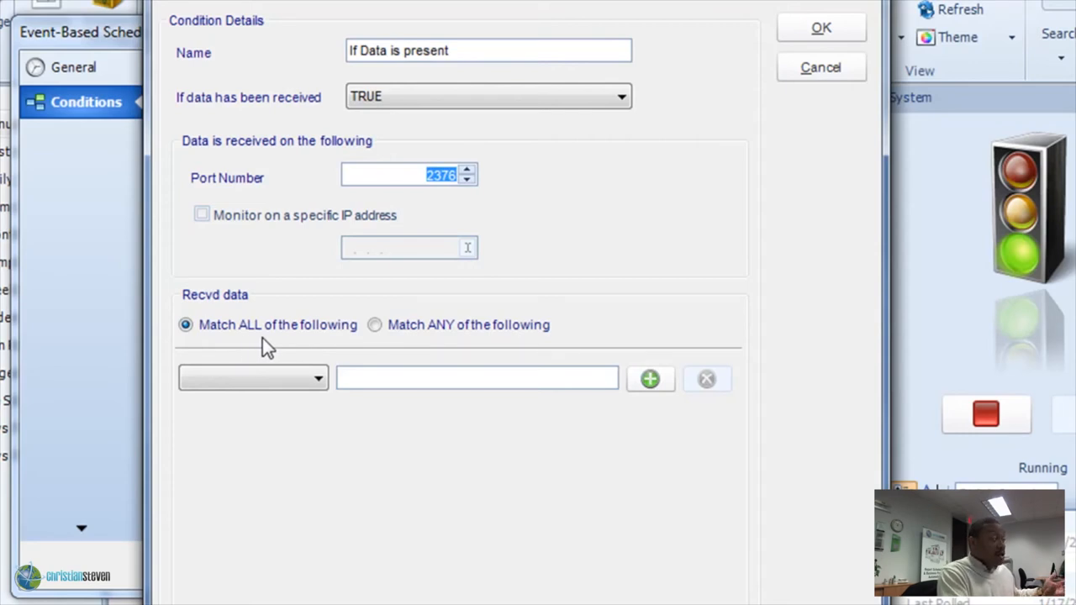
# Step: Match ANY criterion, make the first CONTAINS 'Around the Horn', and add a second row
pyautogui.click(374, 325)
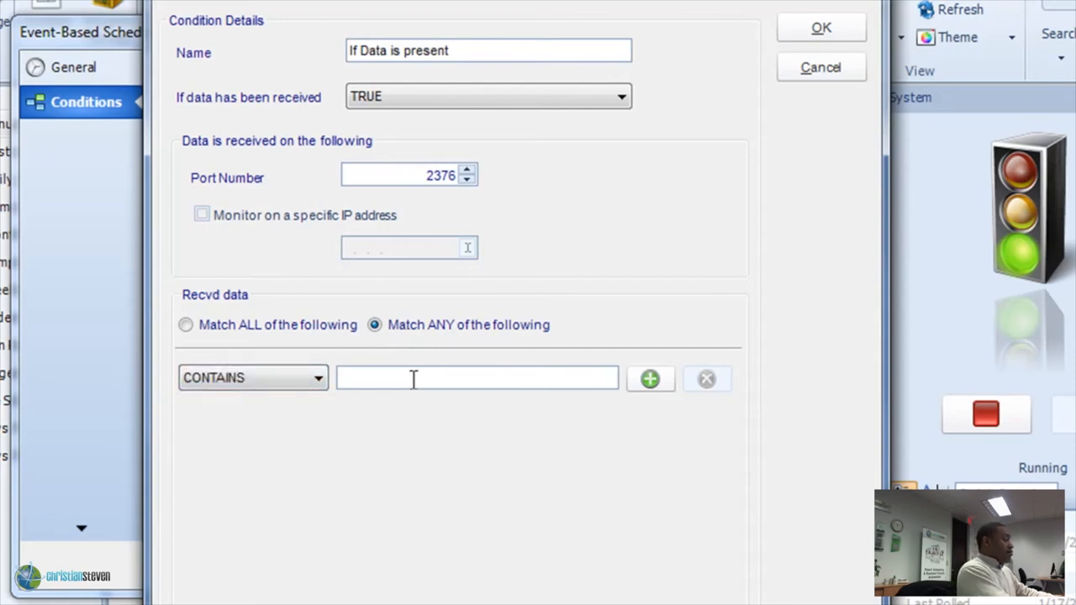
pyautogui.write('Around the Horn')
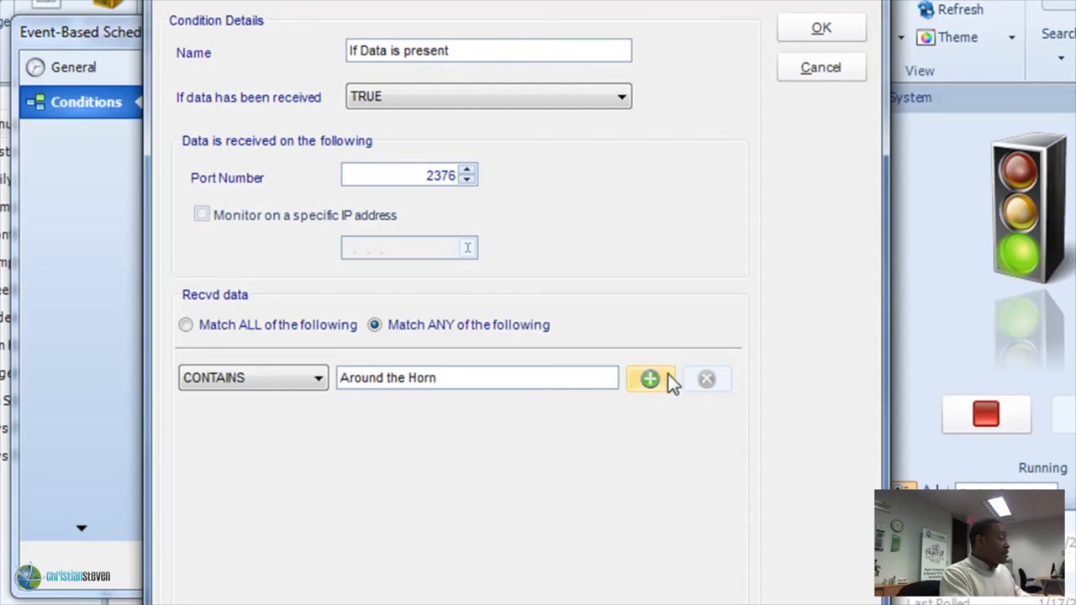
pyautogui.click(650, 378)
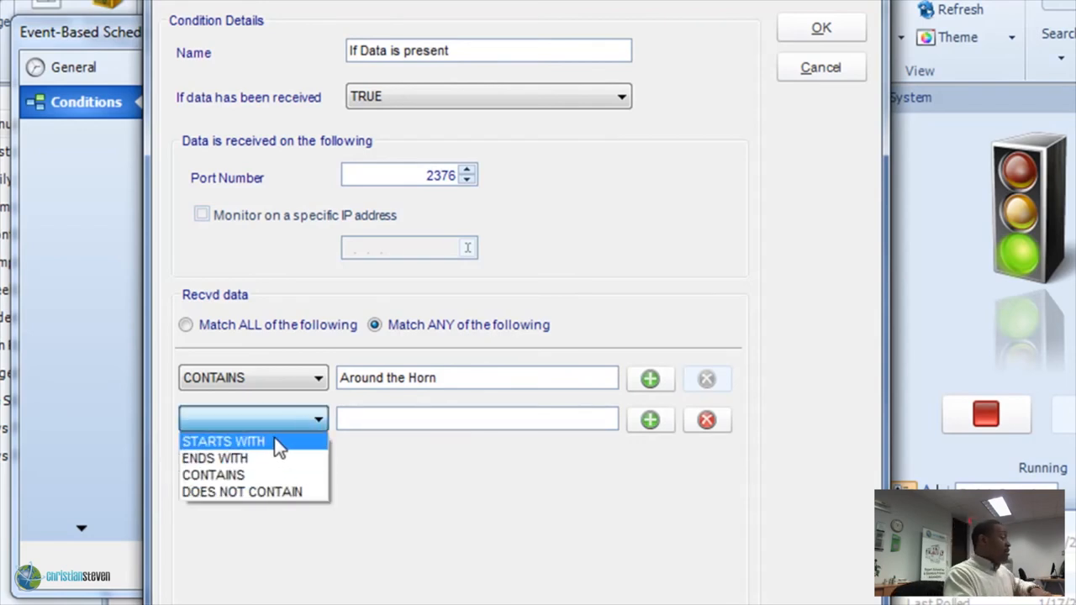
# Step: Set the second criterion to STARTS WITH 'The Cracker Box'
pyautogui.click(224, 441)
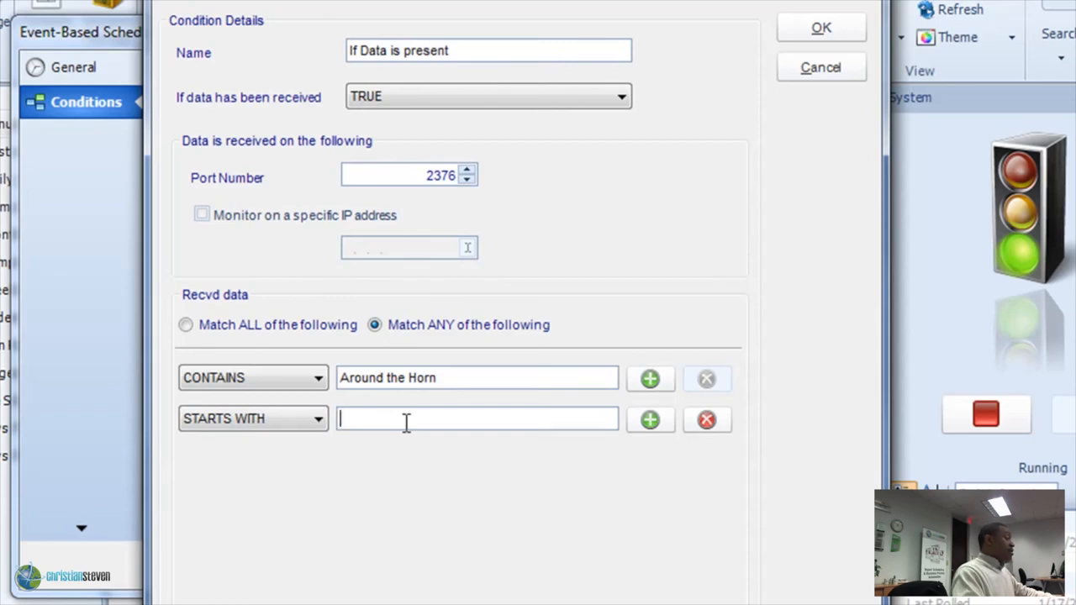
pyautogui.write('The Cr')
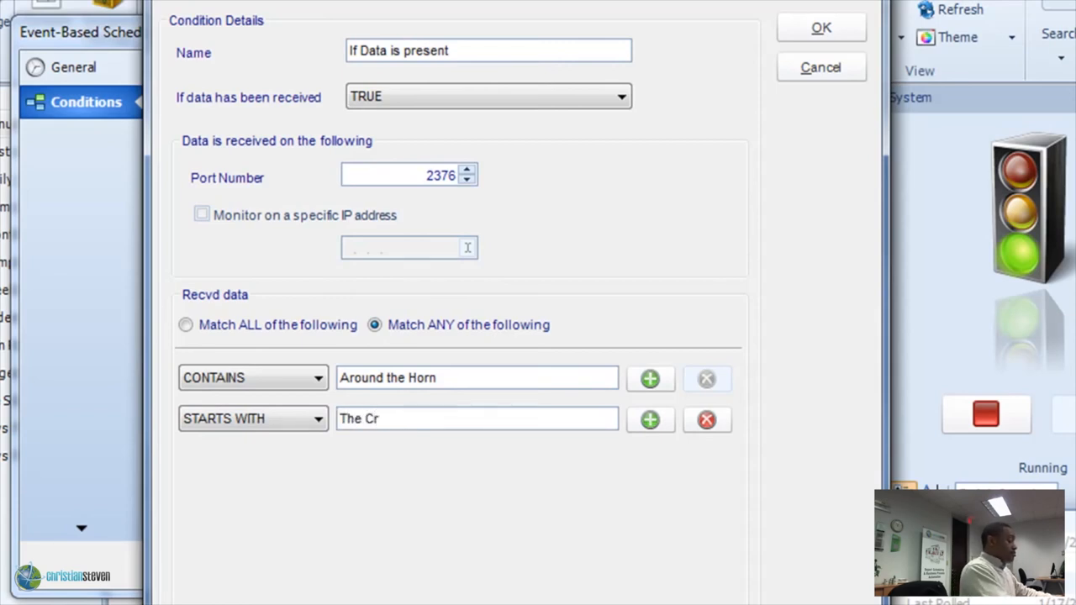
pyautogui.write('a')
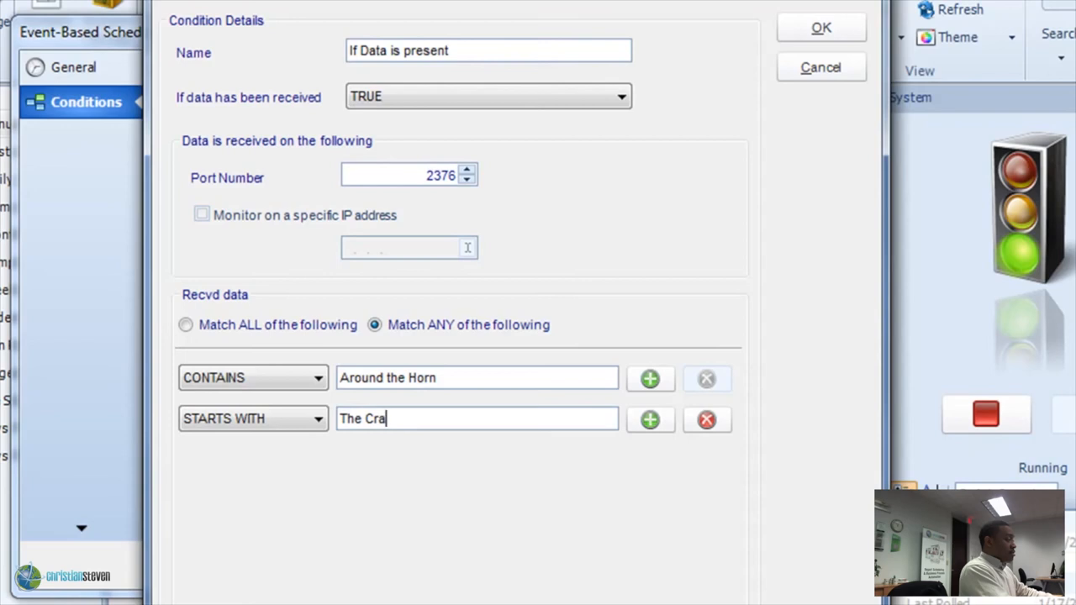
pyautogui.write('cker Box')
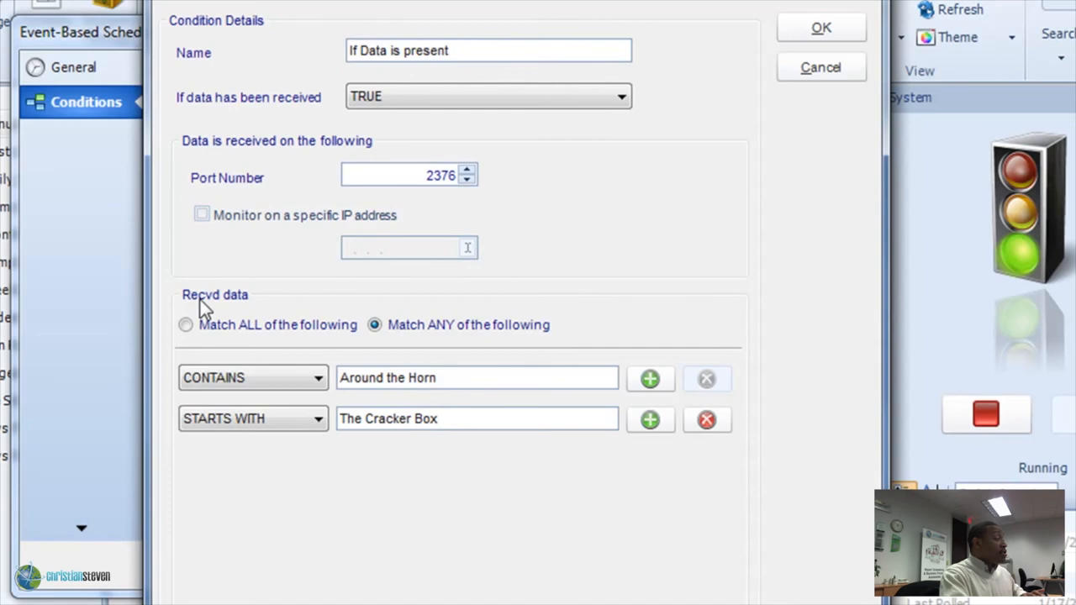
pyautogui.moveTo(821, 67)
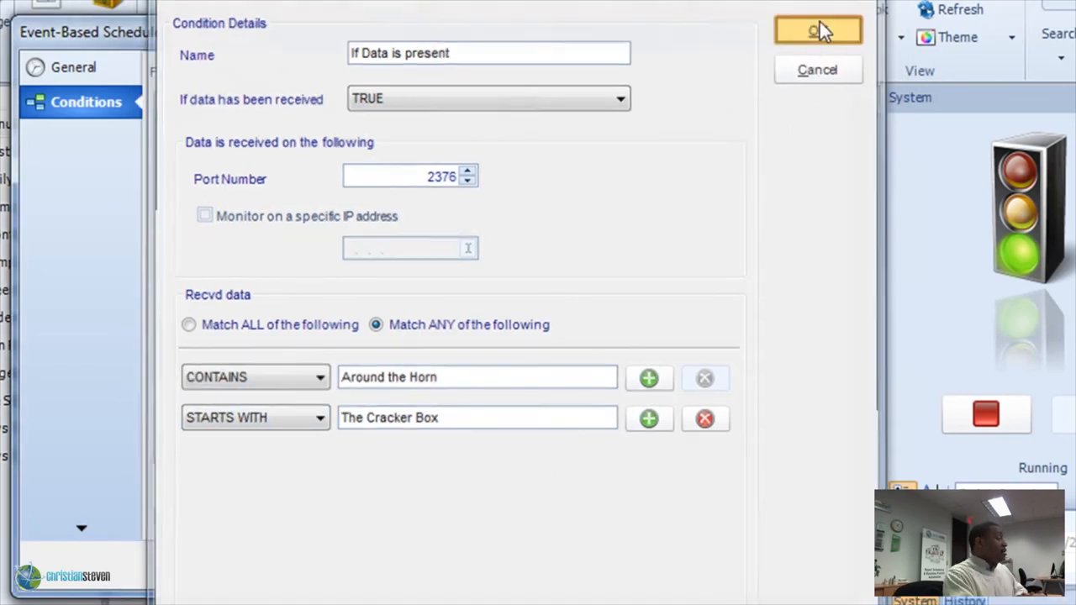
# Step: Save the condition and select 'If Data is present' in the conditions list
pyautogui.click(815, 29)
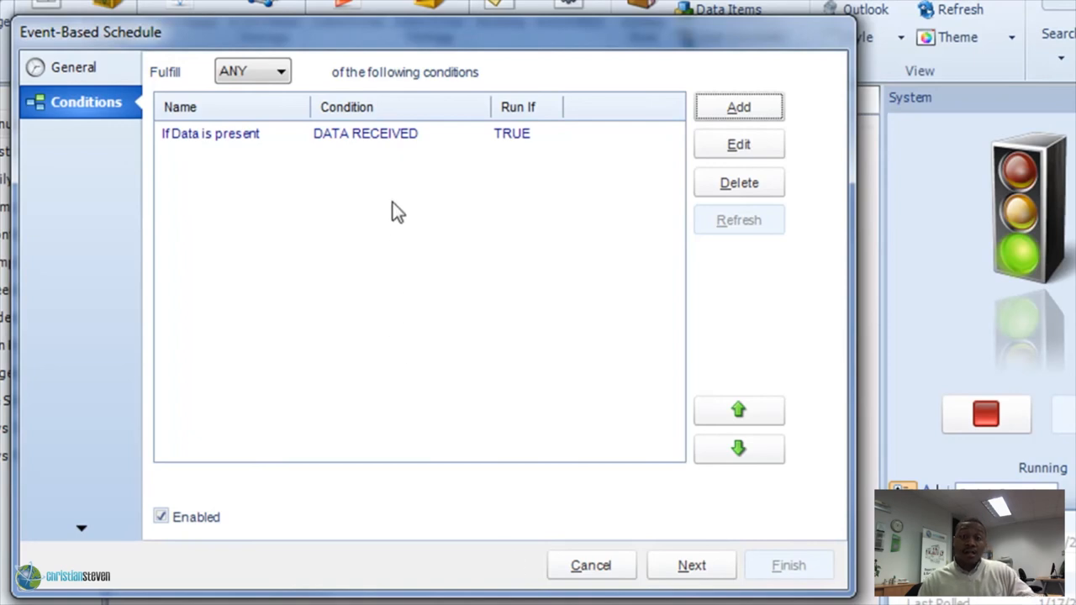
pyautogui.click(235, 133)
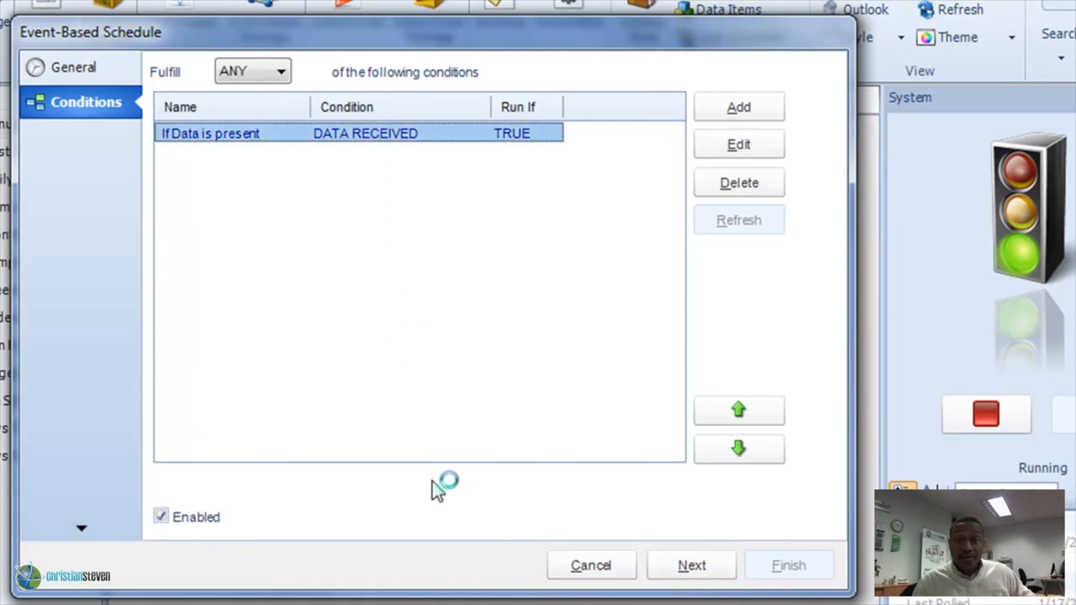
pyautogui.moveTo(691, 565)
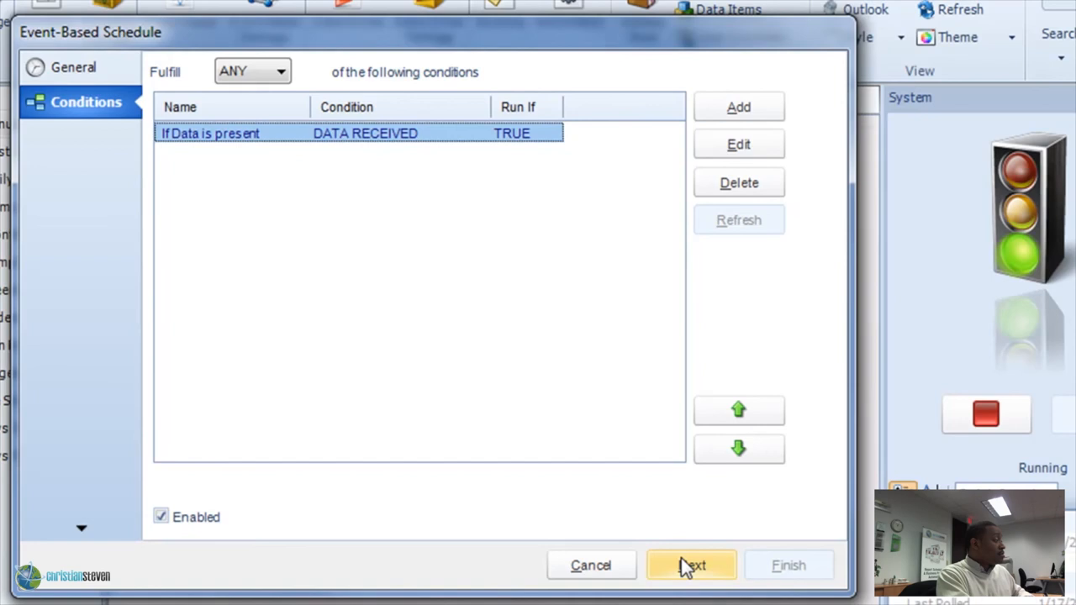
# Step: Advance past Report Type with New Reports chosen to the Custom Tasks page
pyautogui.click(691, 565)
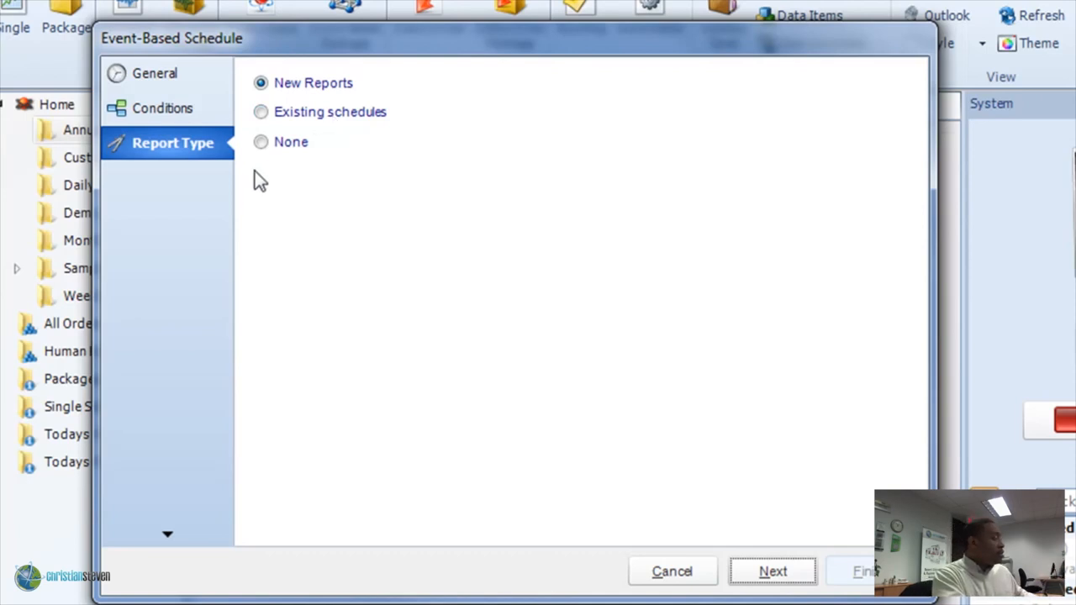
pyautogui.click(261, 142)
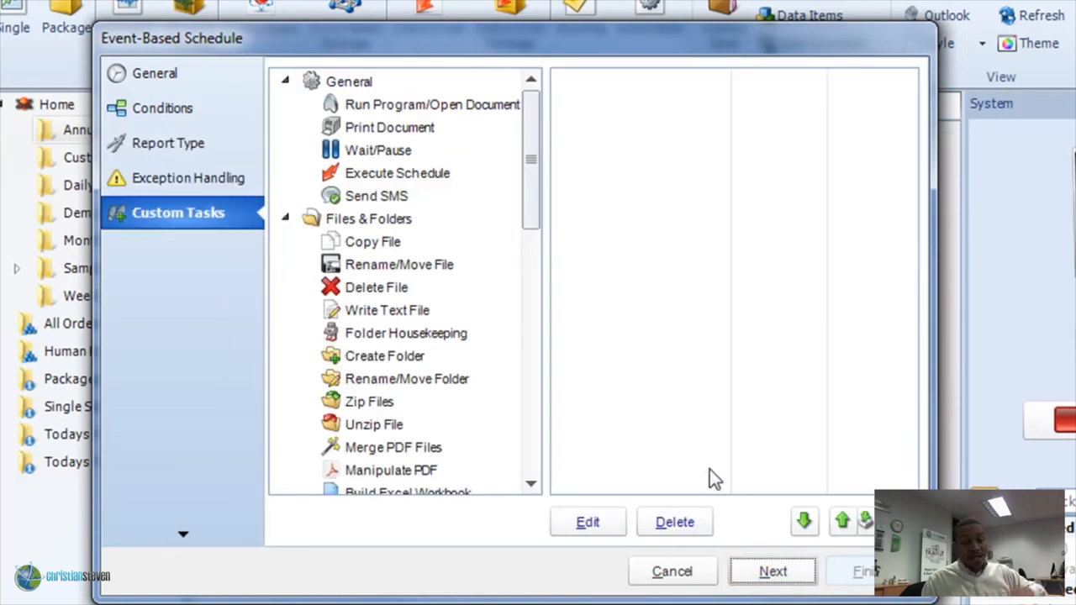
# Step: Browse the Custom Tasks tree, then return to the Conditions page
pyautogui.scroll(-3)
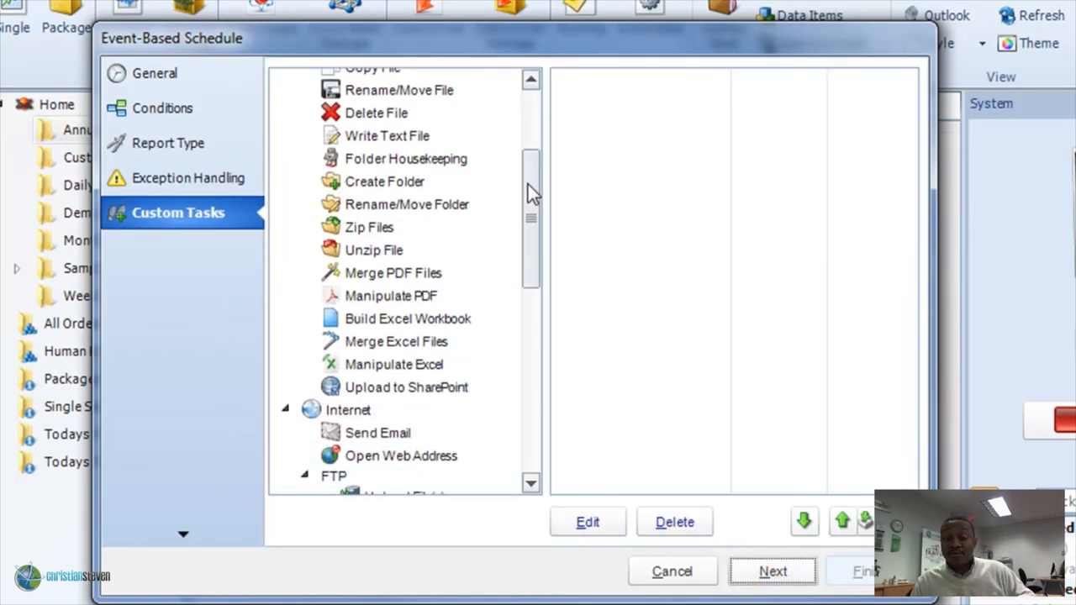
pyautogui.scroll(-3)
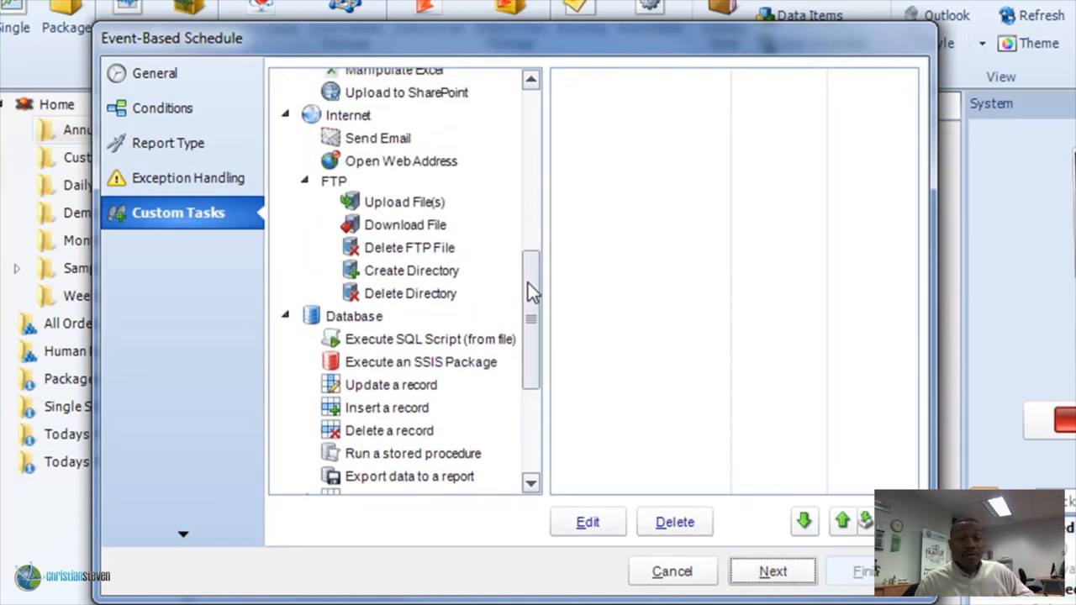
pyautogui.scroll(-3)
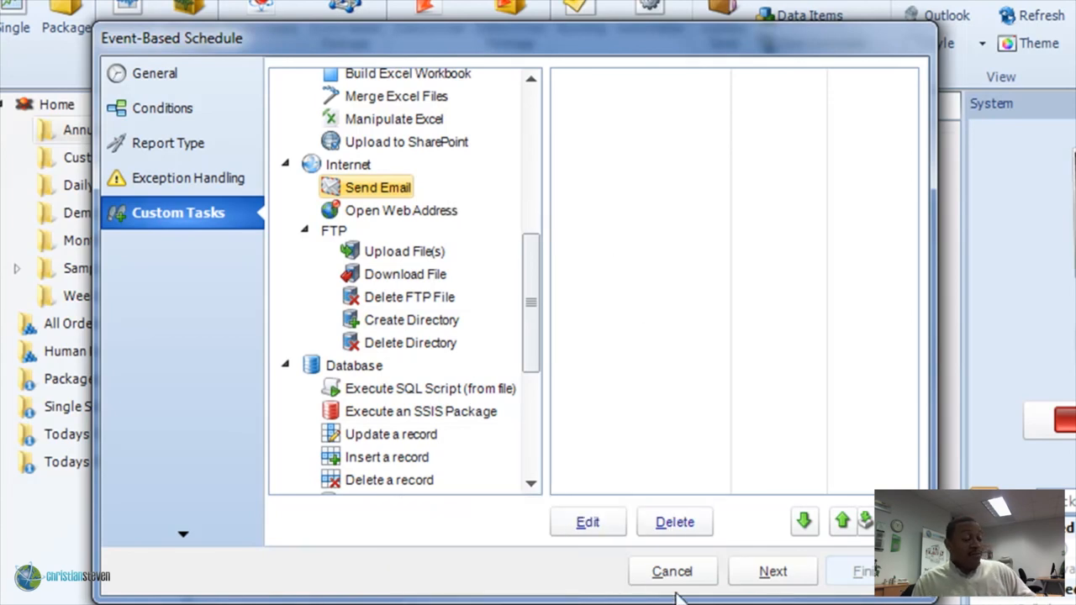
pyautogui.moveTo(640, 542)
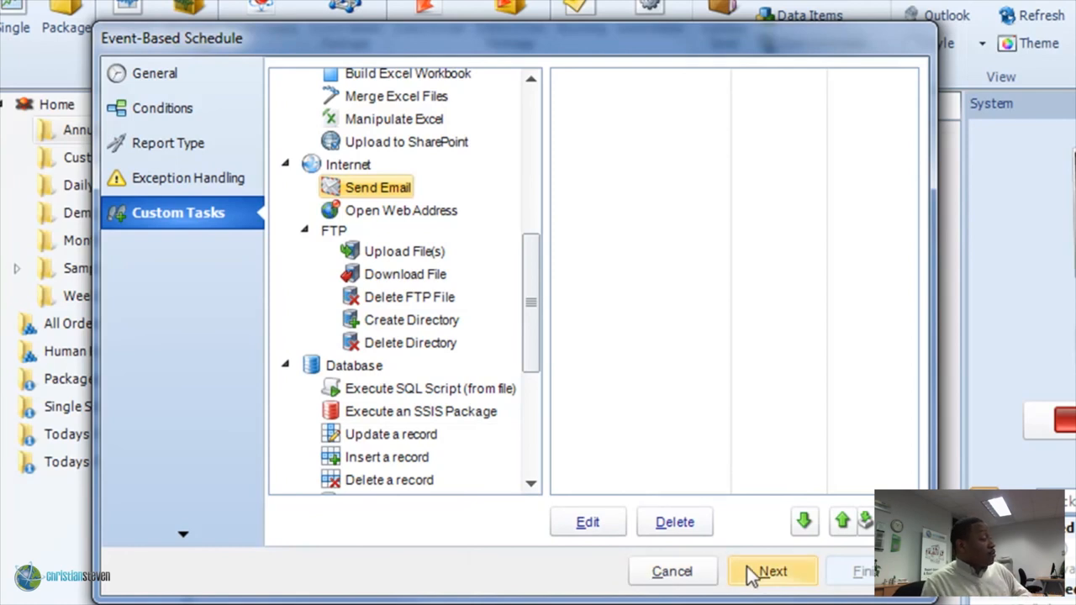
pyautogui.click(165, 107)
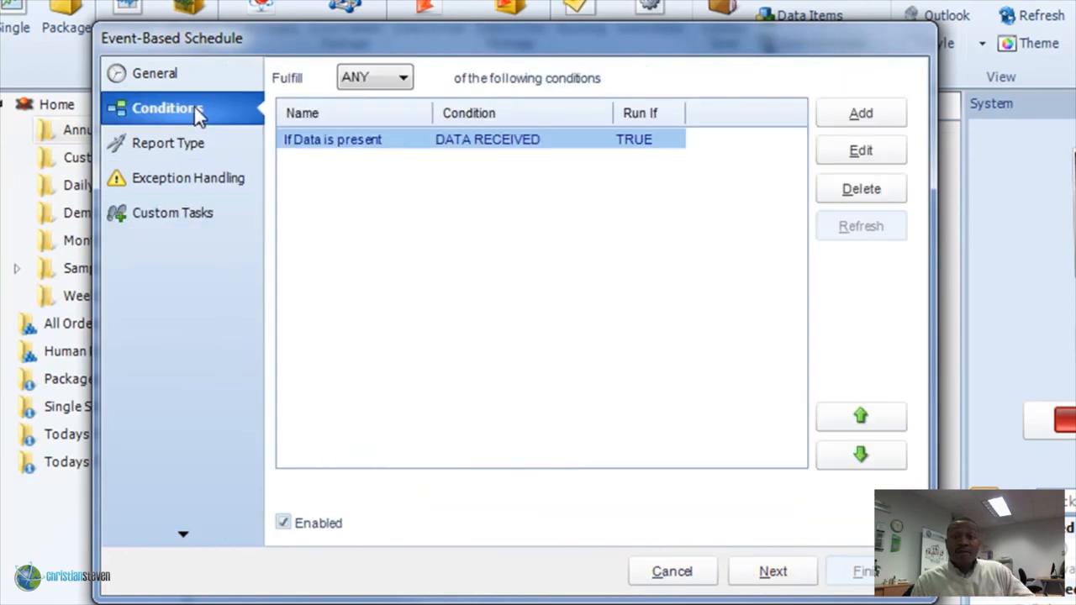
pyautogui.moveTo(589, 150)
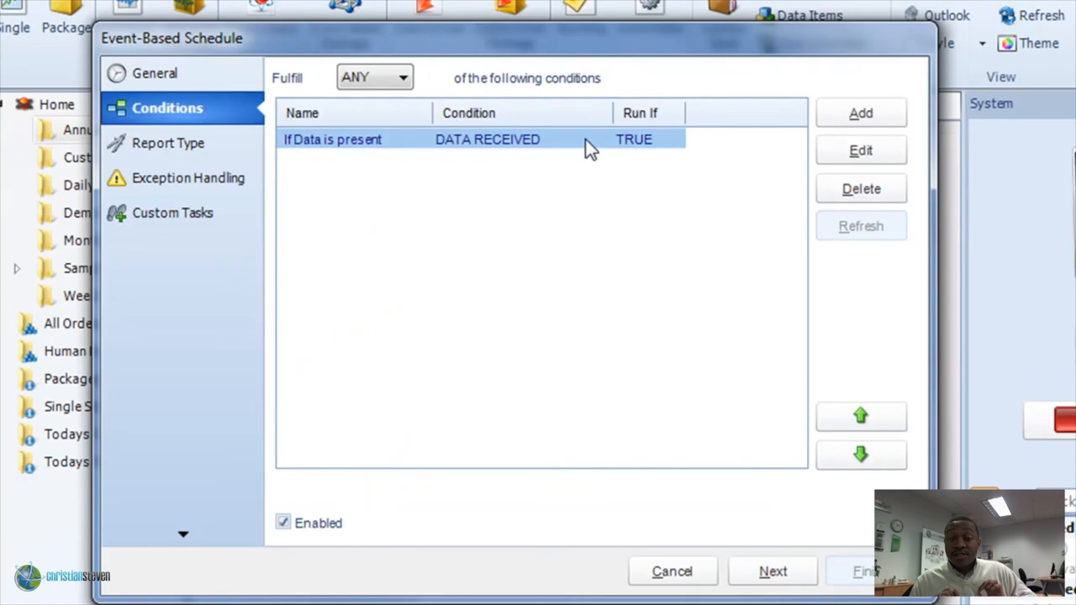